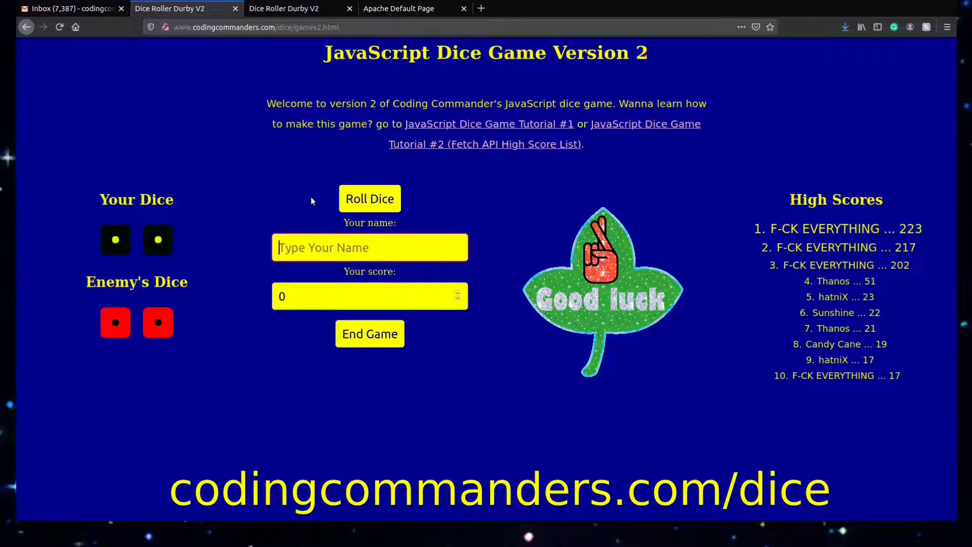
- Enter the player name 'Command' and roll the dice eight times
{"action": "type", "text": "Commander Candy"}
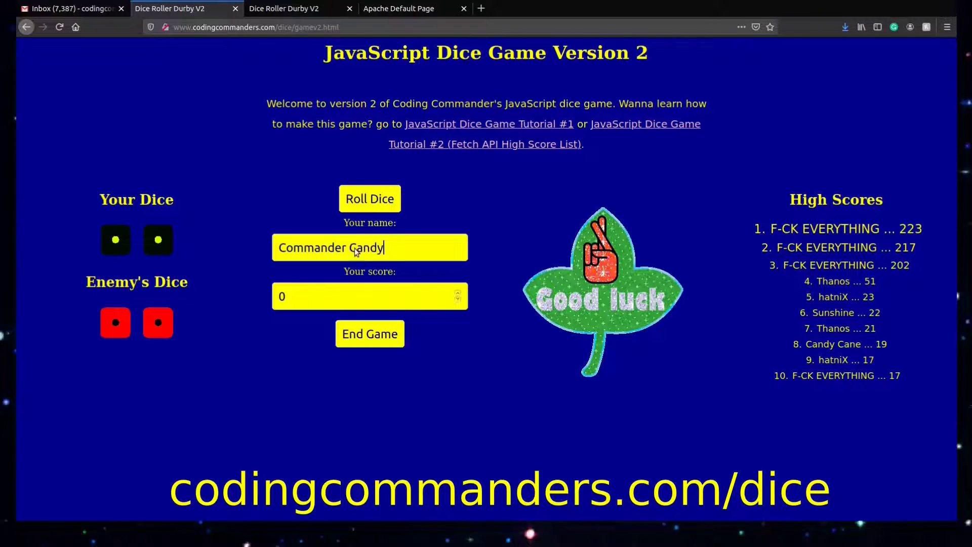
{"action": "left_click", "coordinate": [369, 198]}
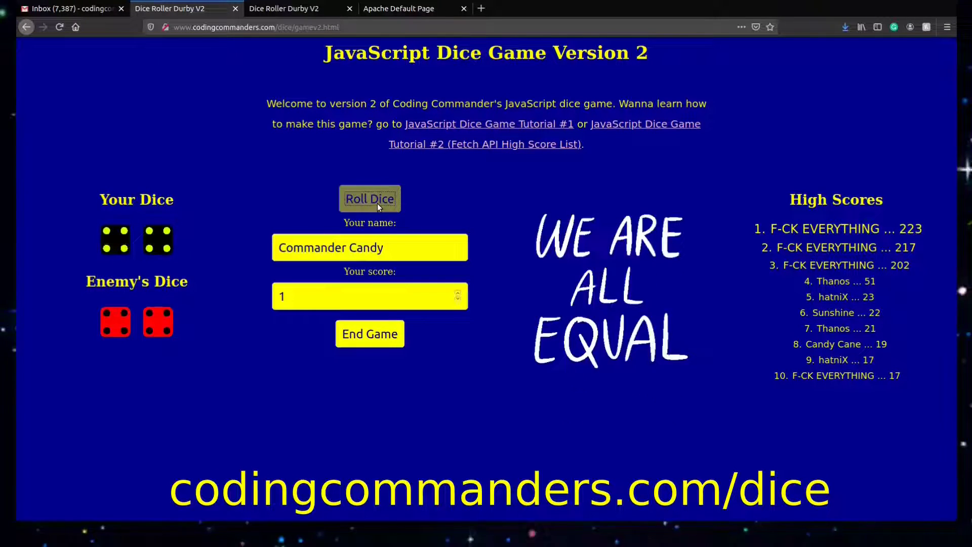
{"action": "left_click", "coordinate": [369, 198]}
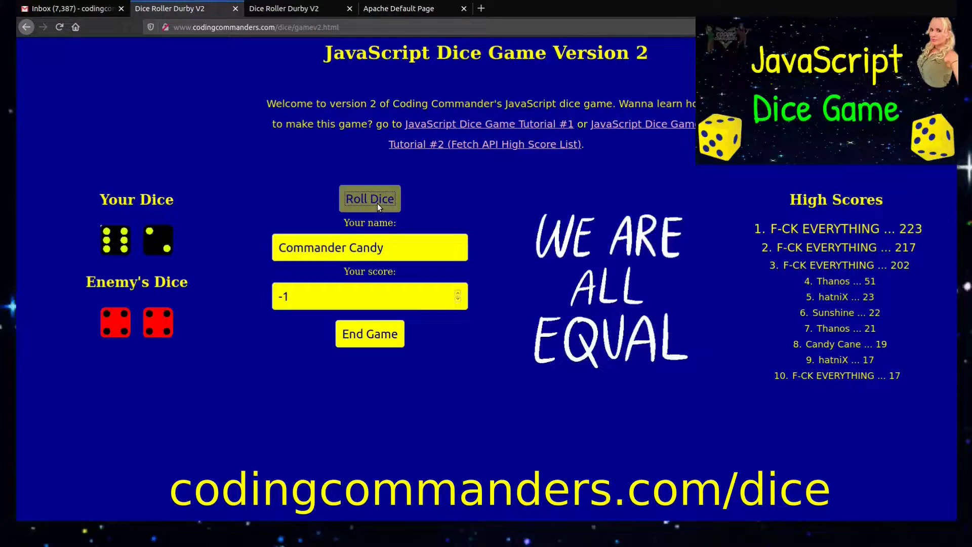
{"action": "left_click", "coordinate": [369, 198]}
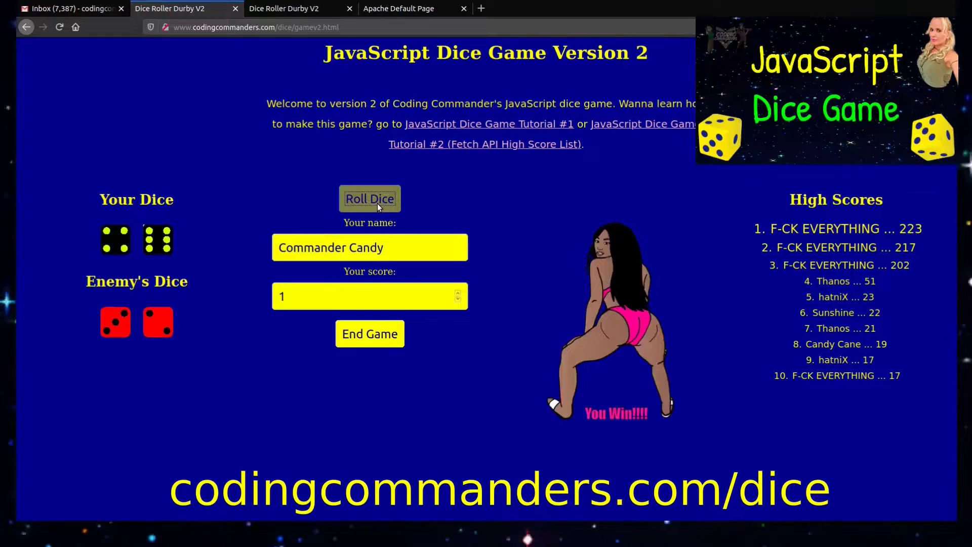
{"action": "left_click", "coordinate": [370, 199]}
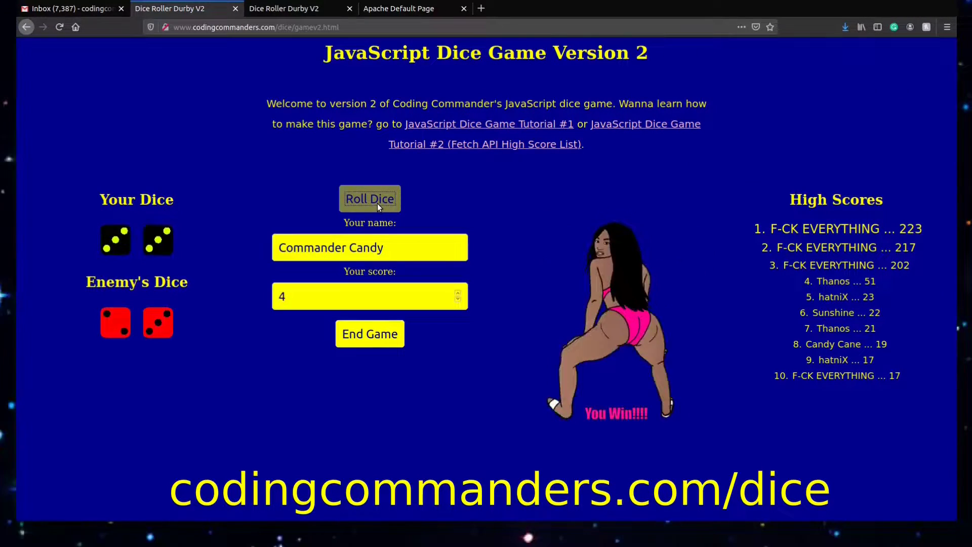
{"action": "left_click", "coordinate": [370, 198]}
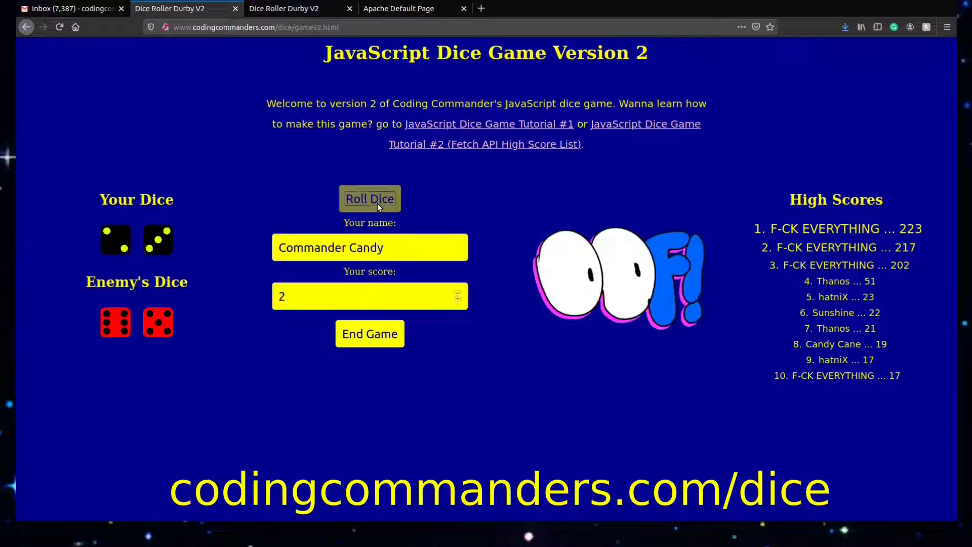
{"action": "left_click", "coordinate": [370, 198]}
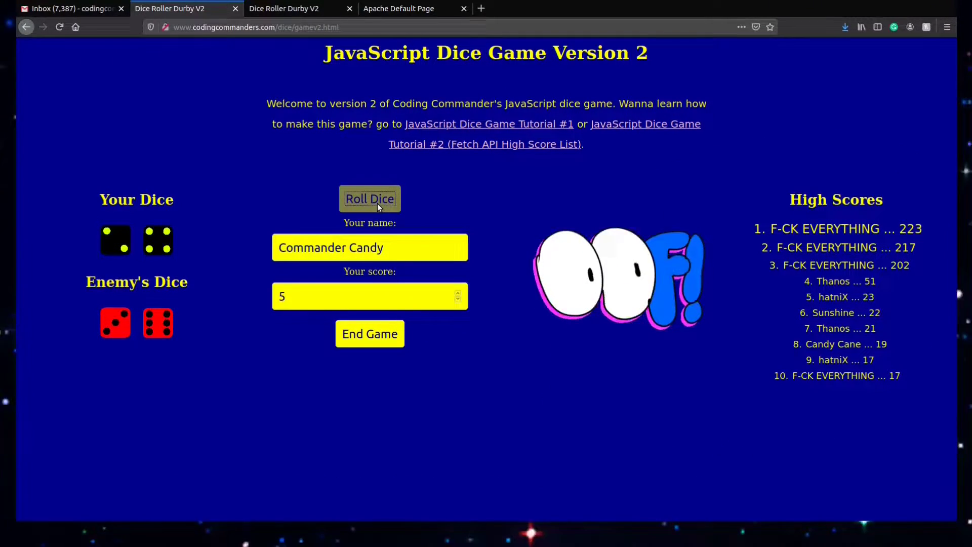
{"action": "left_click", "coordinate": [369, 199]}
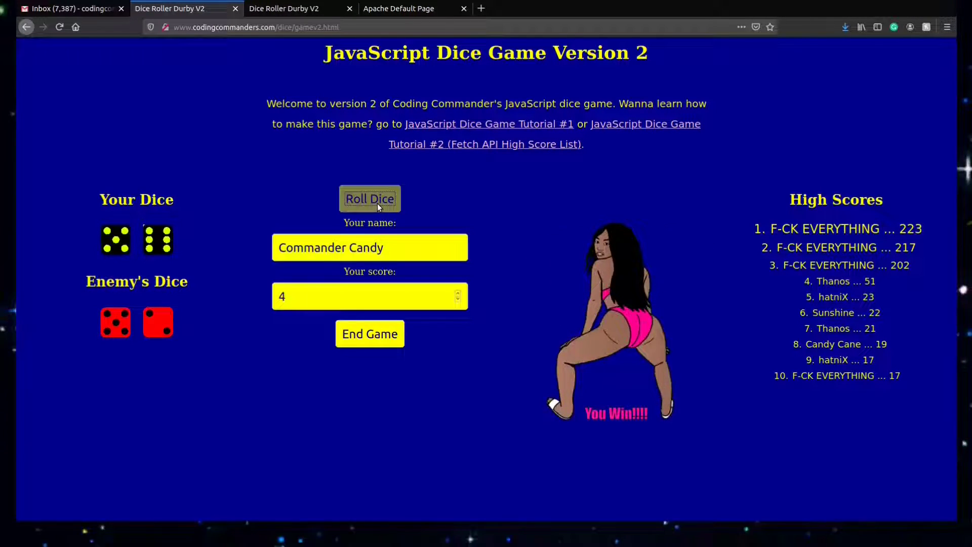
{"action": "left_click", "coordinate": [370, 198]}
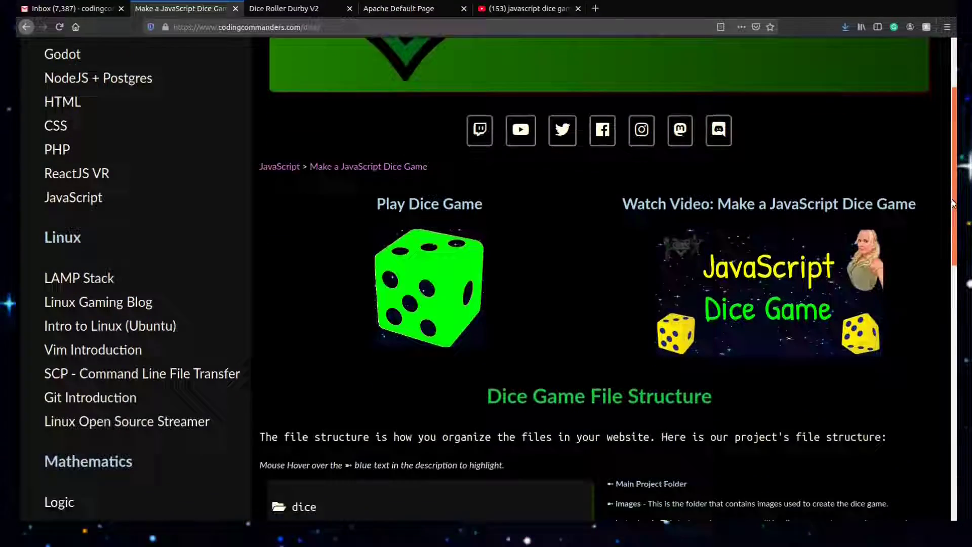
- Scroll the dice tutorial and follow the link to the Fetch API High Score List tutorial
{"action": "scroll", "scroll_direction": "down", "scroll_amount": 3}
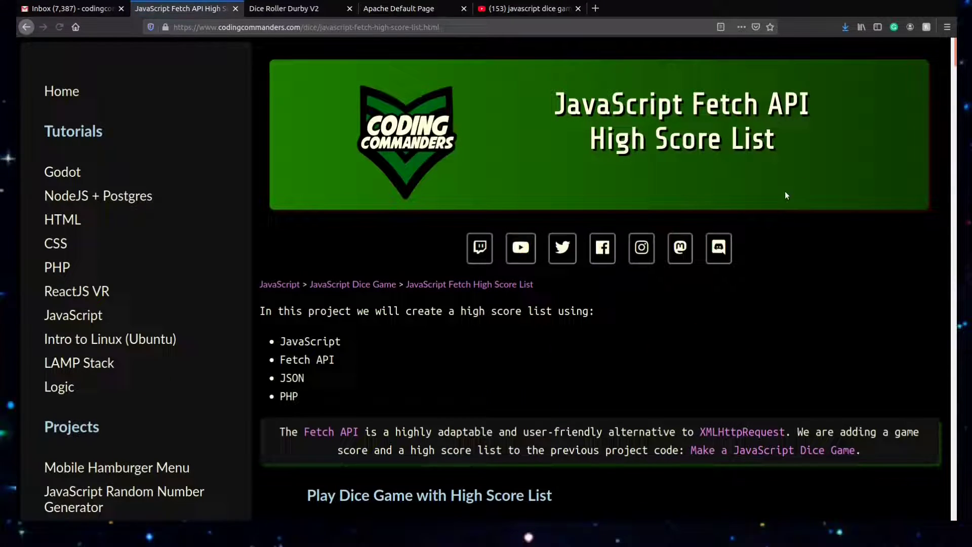
{"action": "scroll", "scroll_direction": "down", "scroll_amount": 3}
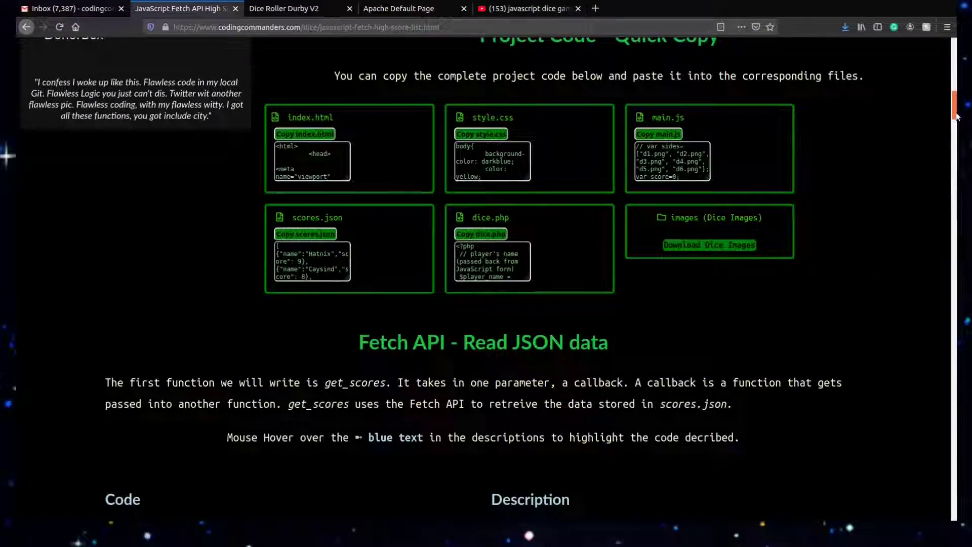
{"action": "scroll", "scroll_direction": "down", "scroll_amount": 3}
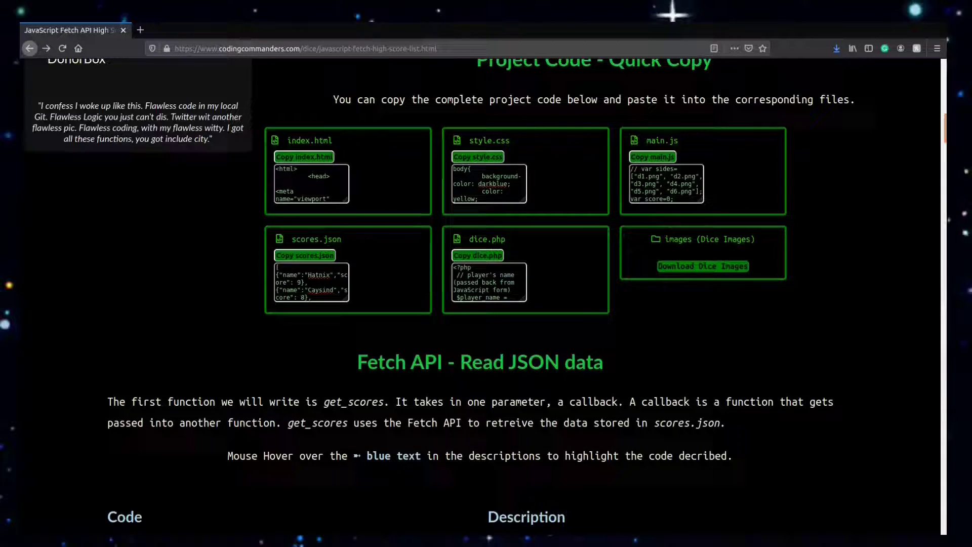
{"action": "left_click", "coordinate": [303, 157]}
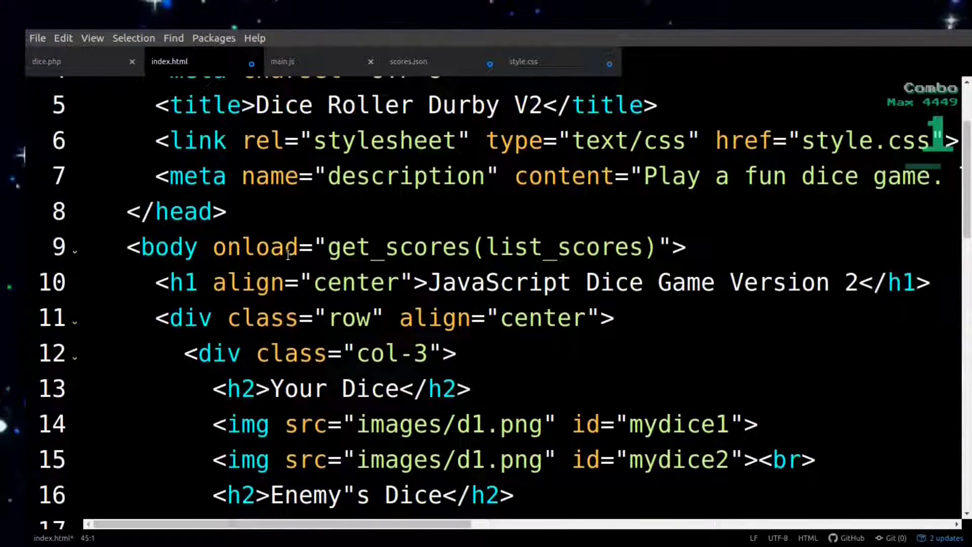
{"action": "scroll", "scroll_direction": "down", "scroll_amount": 3}
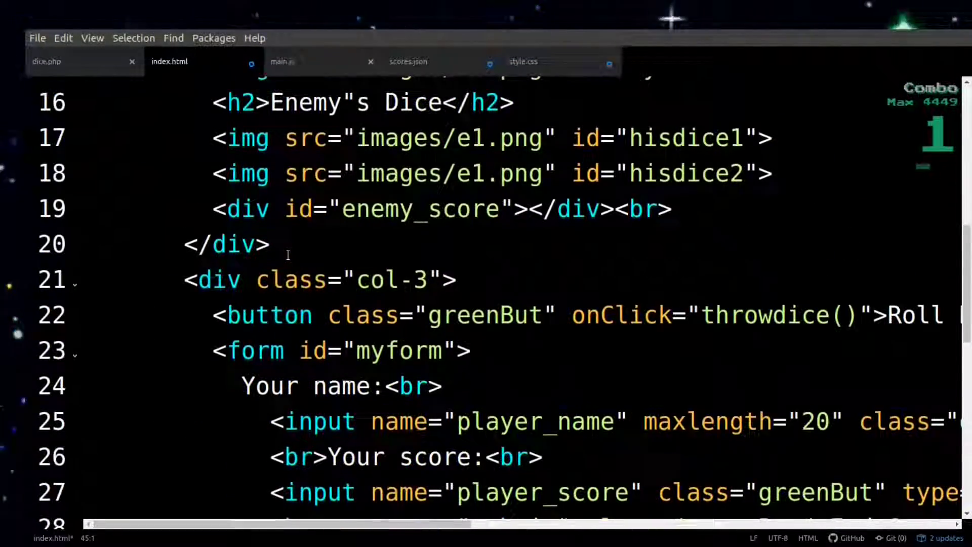
{"action": "scroll", "scroll_direction": "down", "scroll_amount": 3}
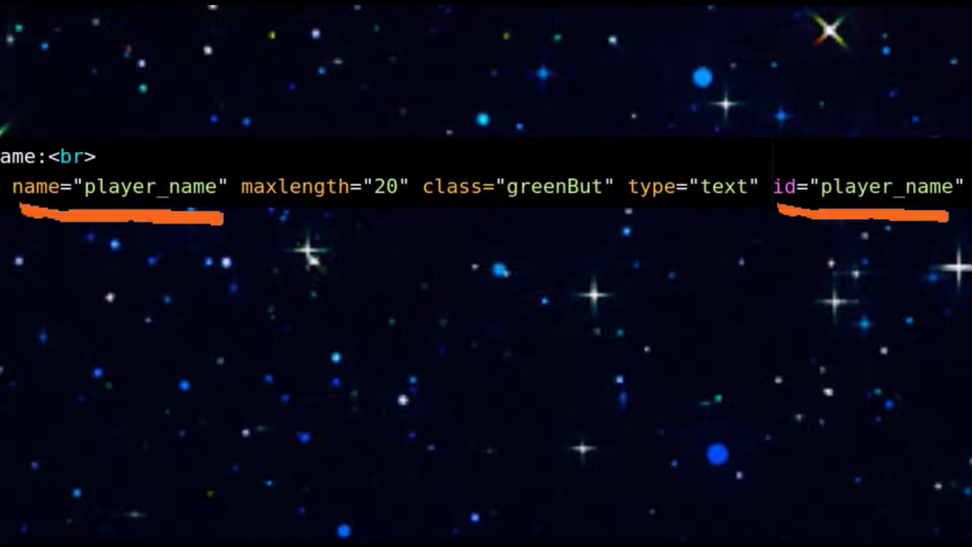
{"action": "scroll", "scroll_direction": "down", "scroll_amount": 3}
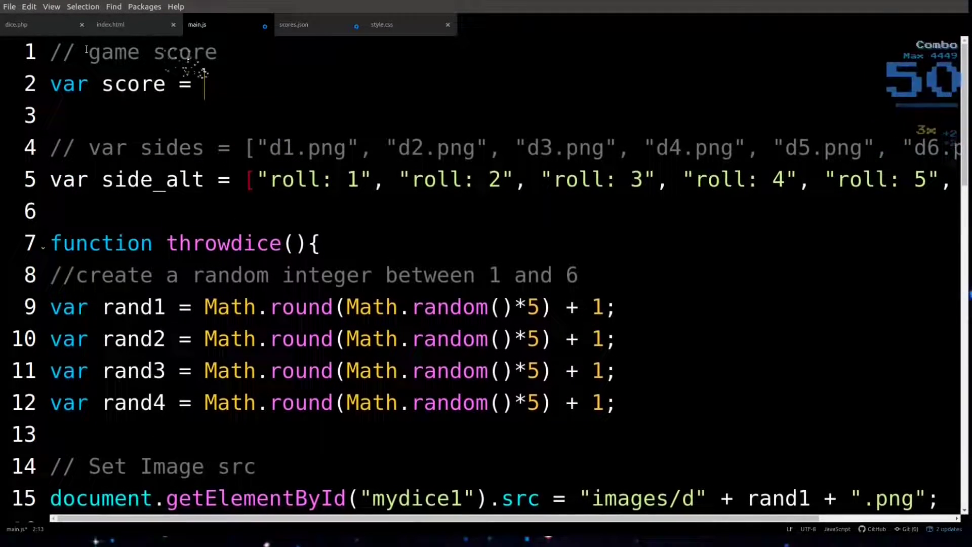
- Insert 'score = score + 1;' in the win branch and add '// player wins' and '// tie' comments
{"action": "type", "text": "0;"}
{"action": "type", "text": "score = score-1;"}
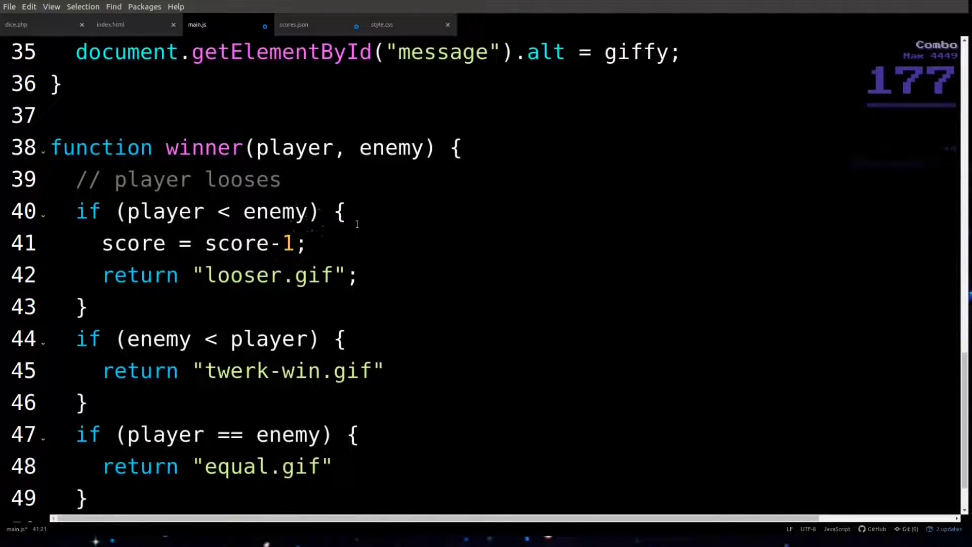
{"action": "key", "text": "enter"}
{"action": "type", "text": "score = score + 1;"}
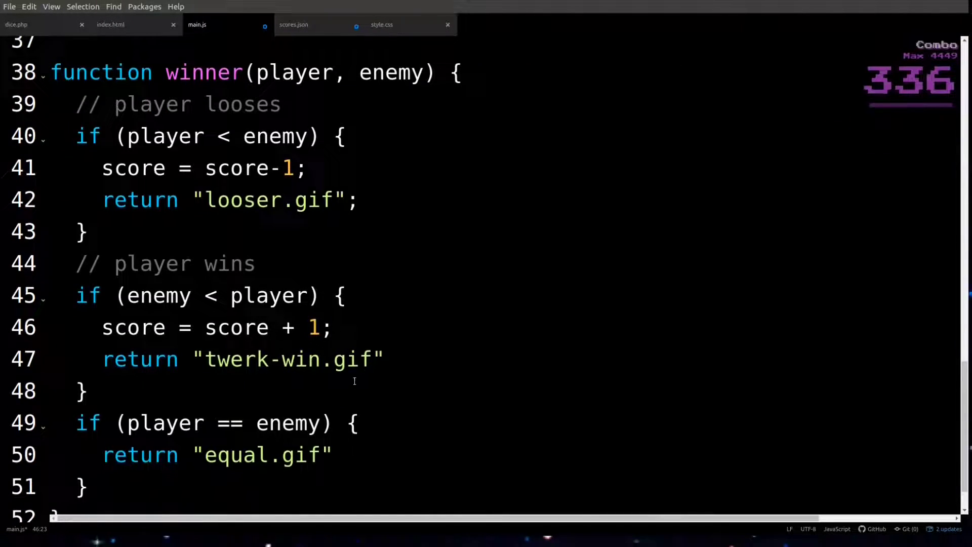
{"action": "scroll", "scroll_direction": "down", "scroll_amount": 3}
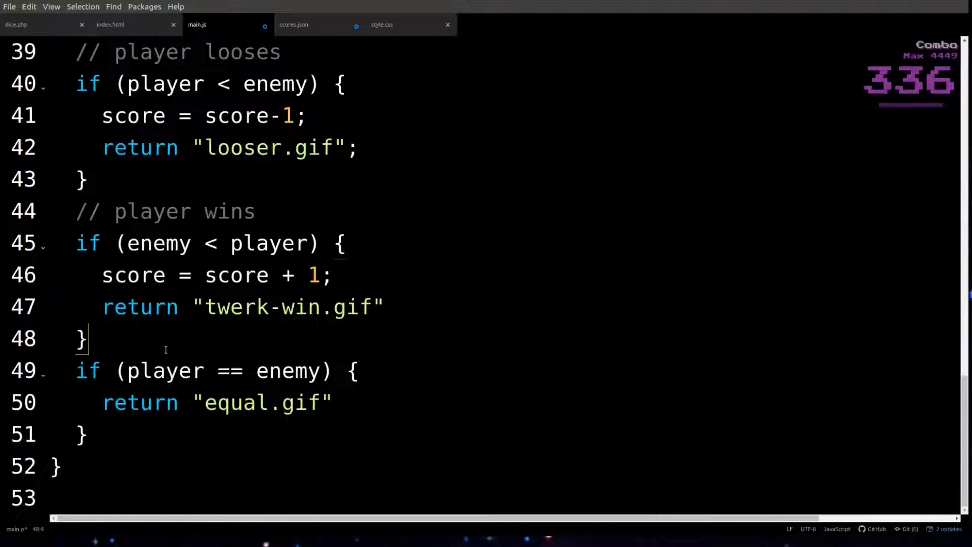
{"action": "key", "text": "Return"}
{"action": "type", "text": "// tie"}
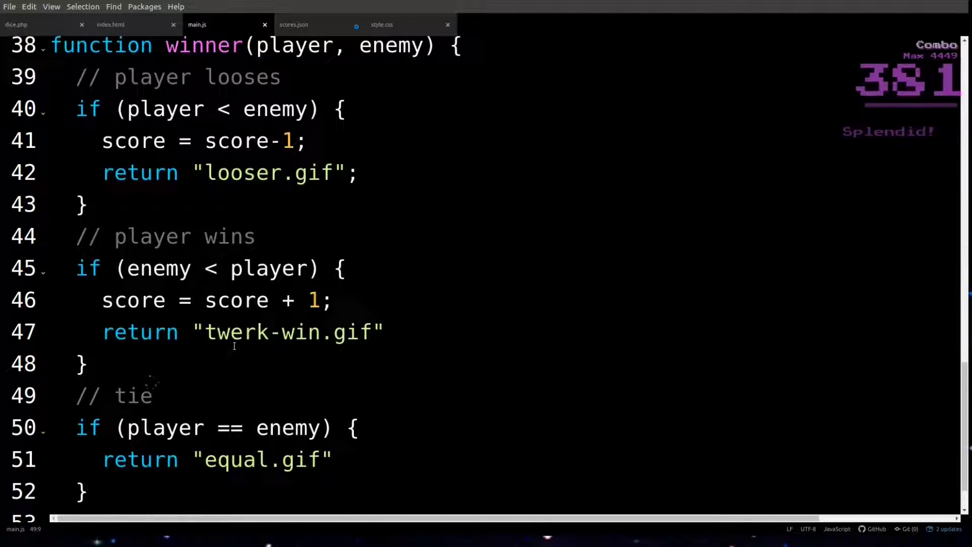
- Add 'document.getElementById("score").value' to who_won after checking the id in index.html
{"action": "type", "text": "document."}
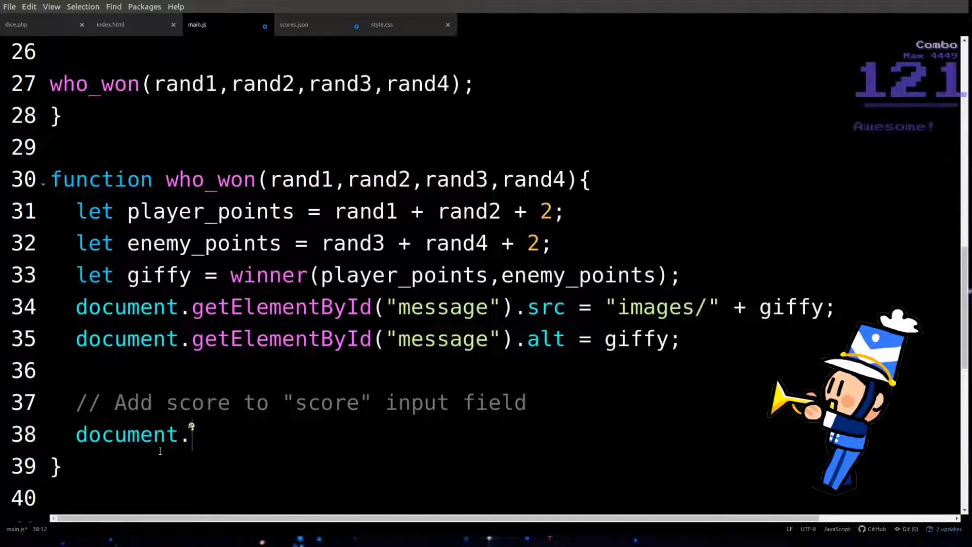
{"action": "type", "text": "getElementById(\"score"}
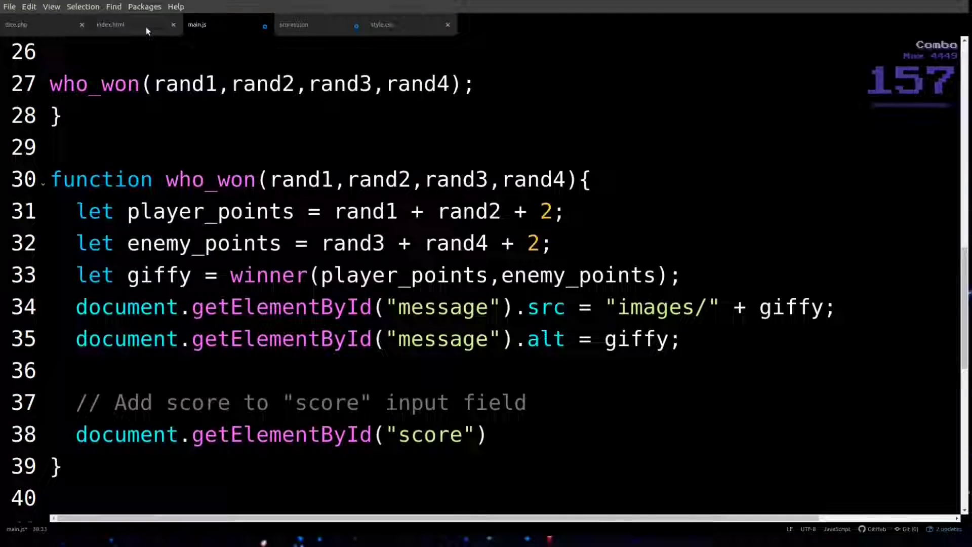
{"action": "left_click", "coordinate": [110, 24]}
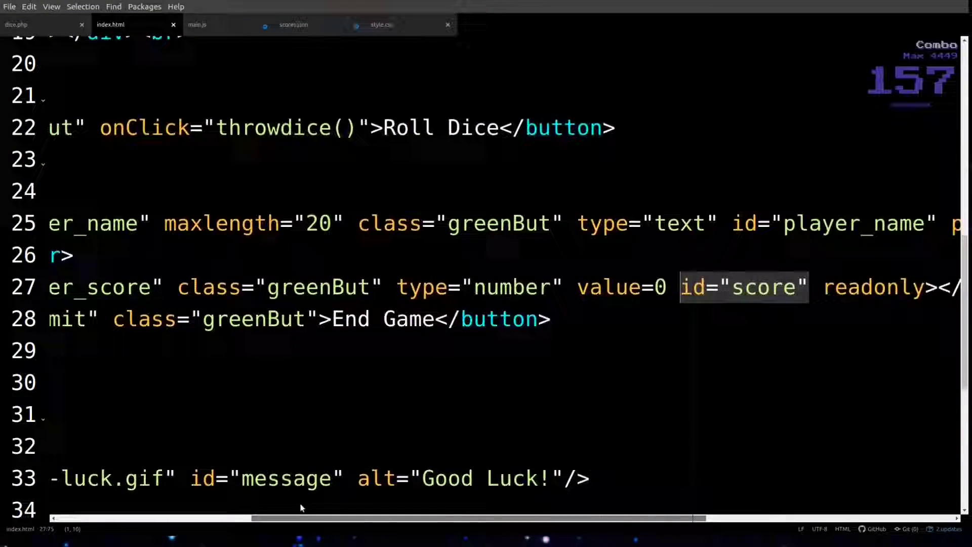
{"action": "left_click", "coordinate": [197, 24]}
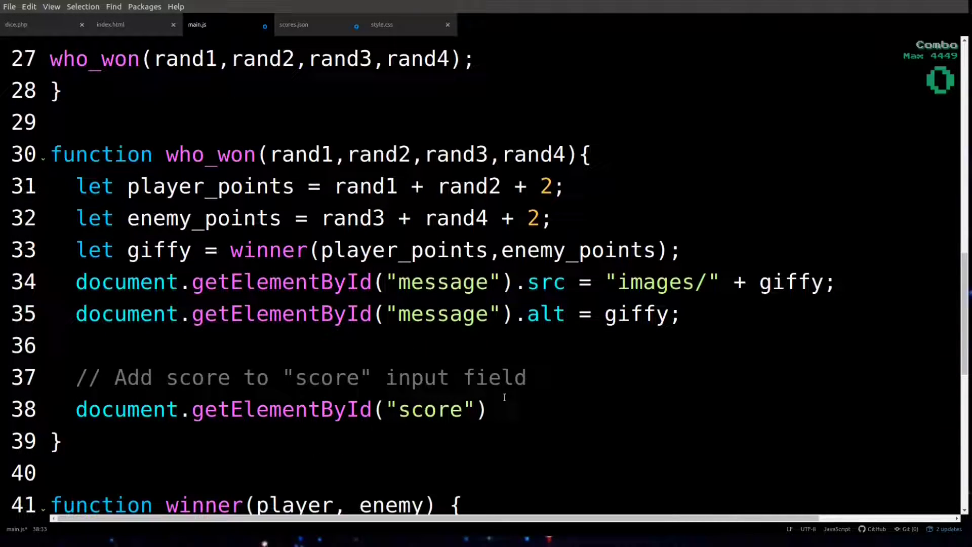
{"action": "type", "text": ".v"}
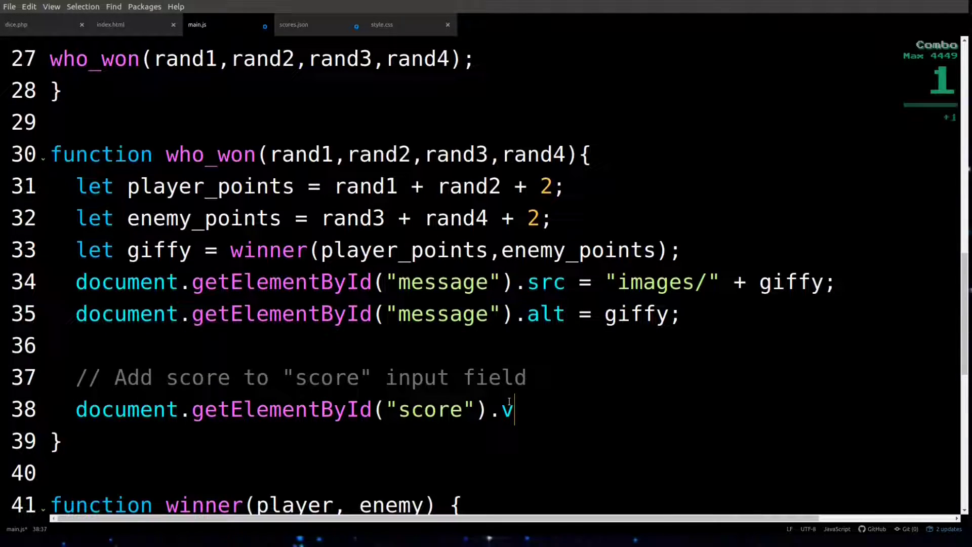
{"action": "type", "text": "alue"}
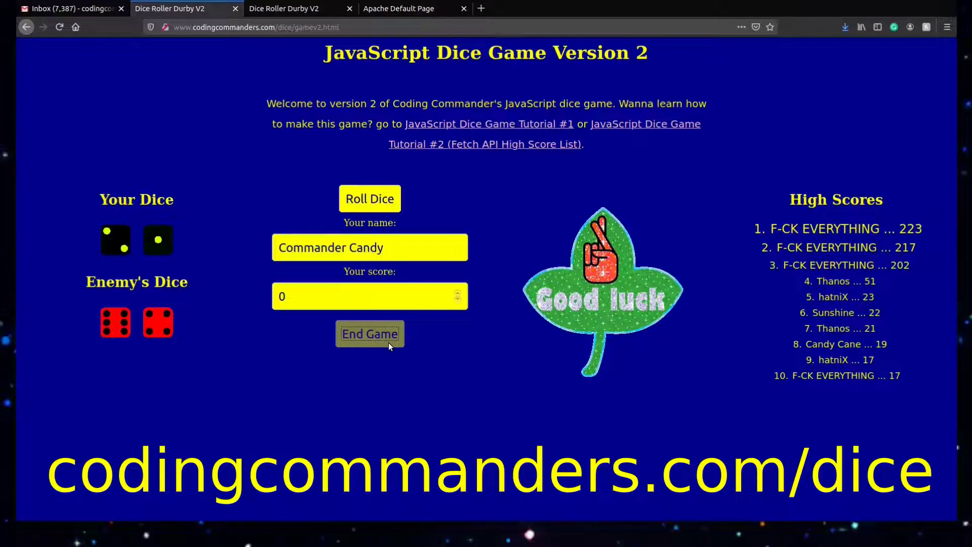
- Roll the dice four more times, then browse Coding Commanders' YouTube videos page
{"action": "left_click", "coordinate": [369, 198]}
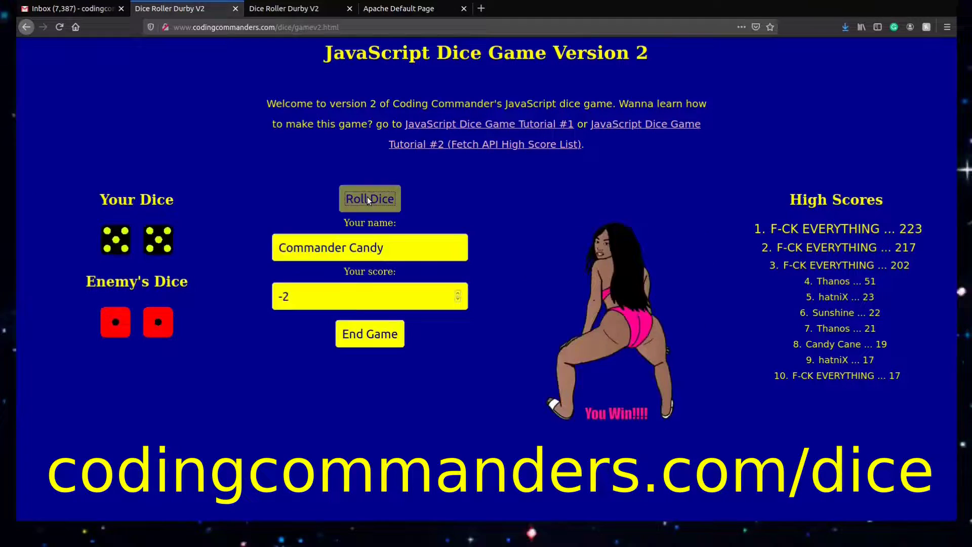
{"action": "left_click", "coordinate": [369, 199]}
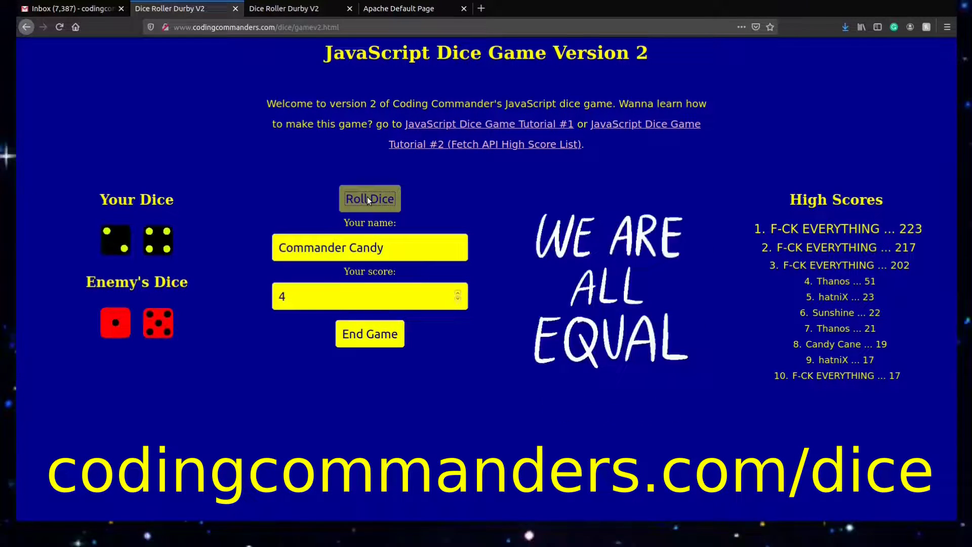
{"action": "left_click", "coordinate": [369, 199]}
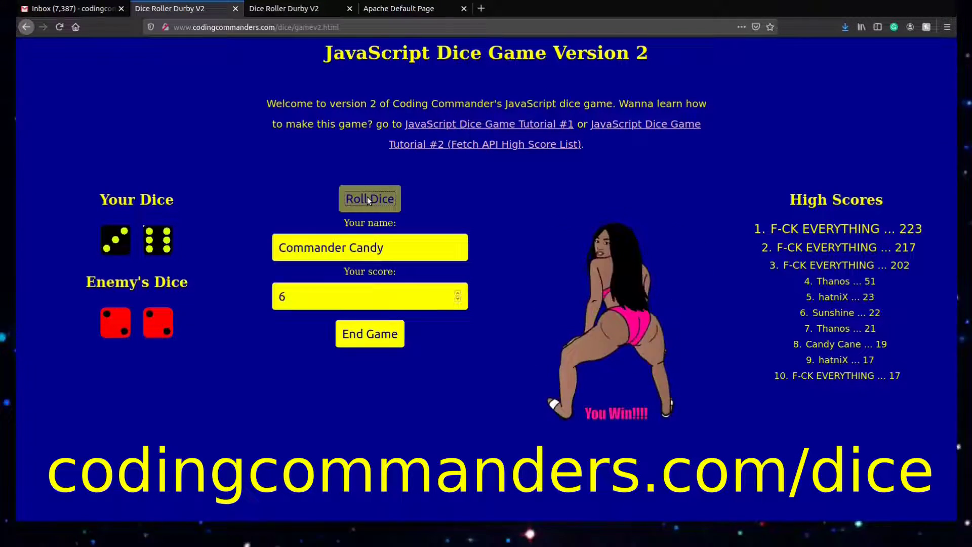
{"action": "left_click", "coordinate": [369, 198]}
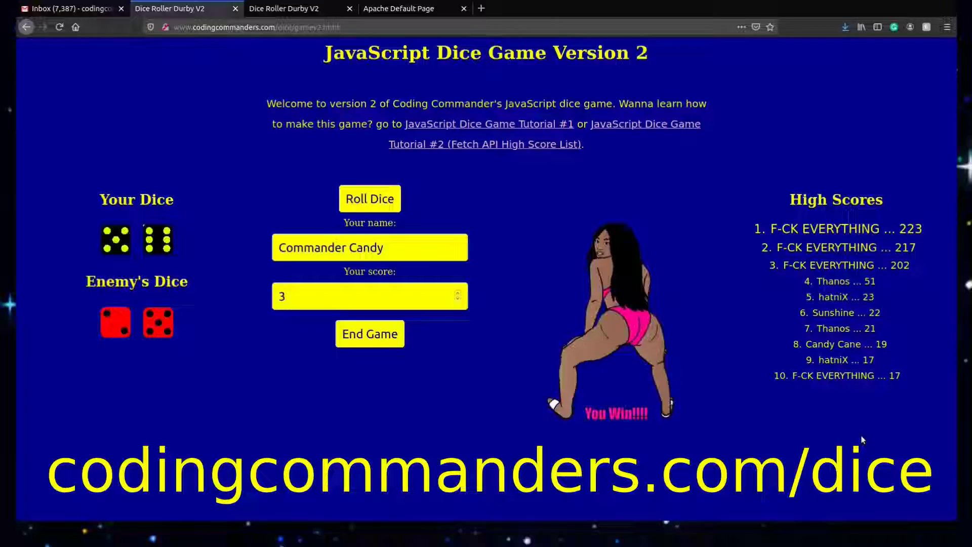
{"action": "left_click", "coordinate": [527, 8]}
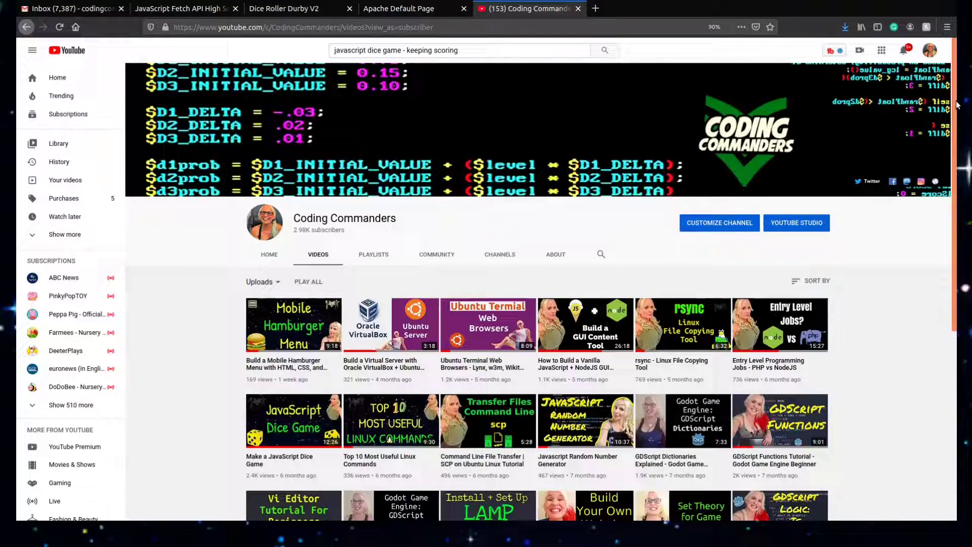
{"action": "scroll", "scroll_direction": "down", "scroll_amount": 3}
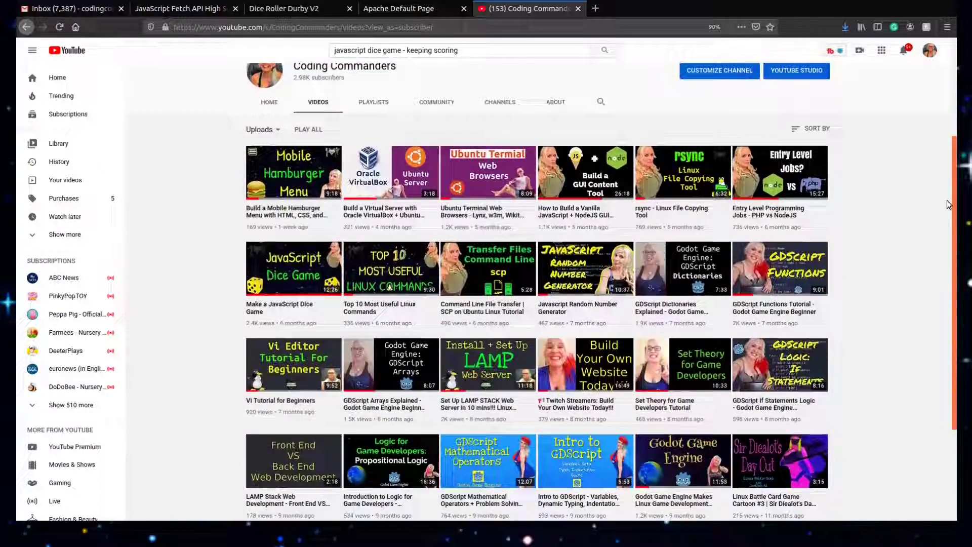